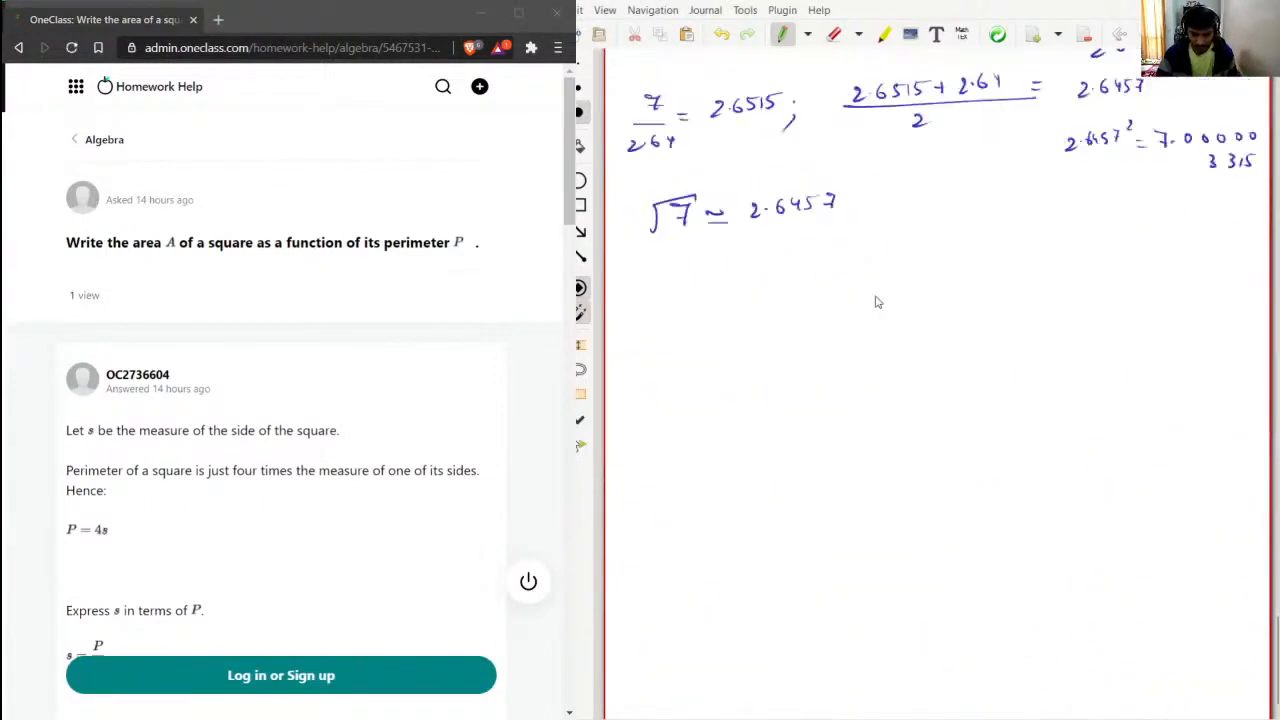
Move to a fresh blank page and head it Q6 for the new problem
{"action": "scroll", "scroll_direction": "down", "scroll_amount": 3}
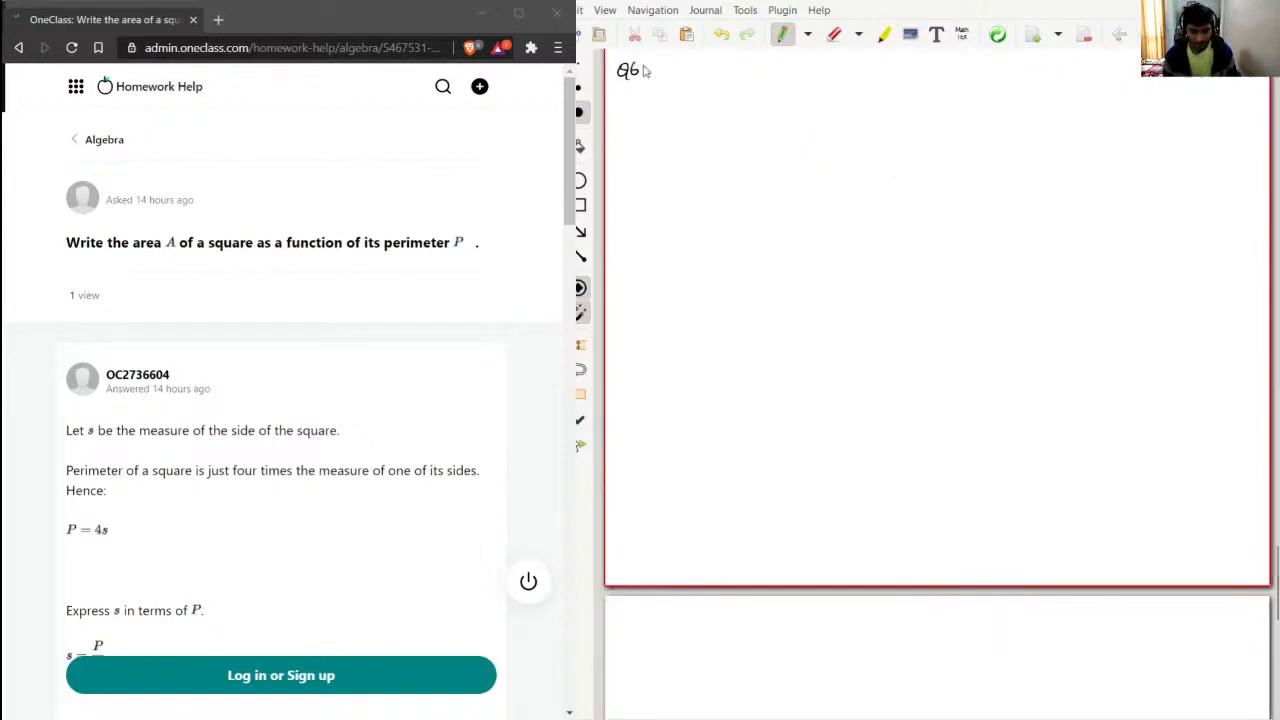
Underline Q6 and write 'A → area of square as function of P', then 'A = s×s'
{"action": "left_click_drag", "start_coordinate": [624, 82], "coordinate": [648, 90]}
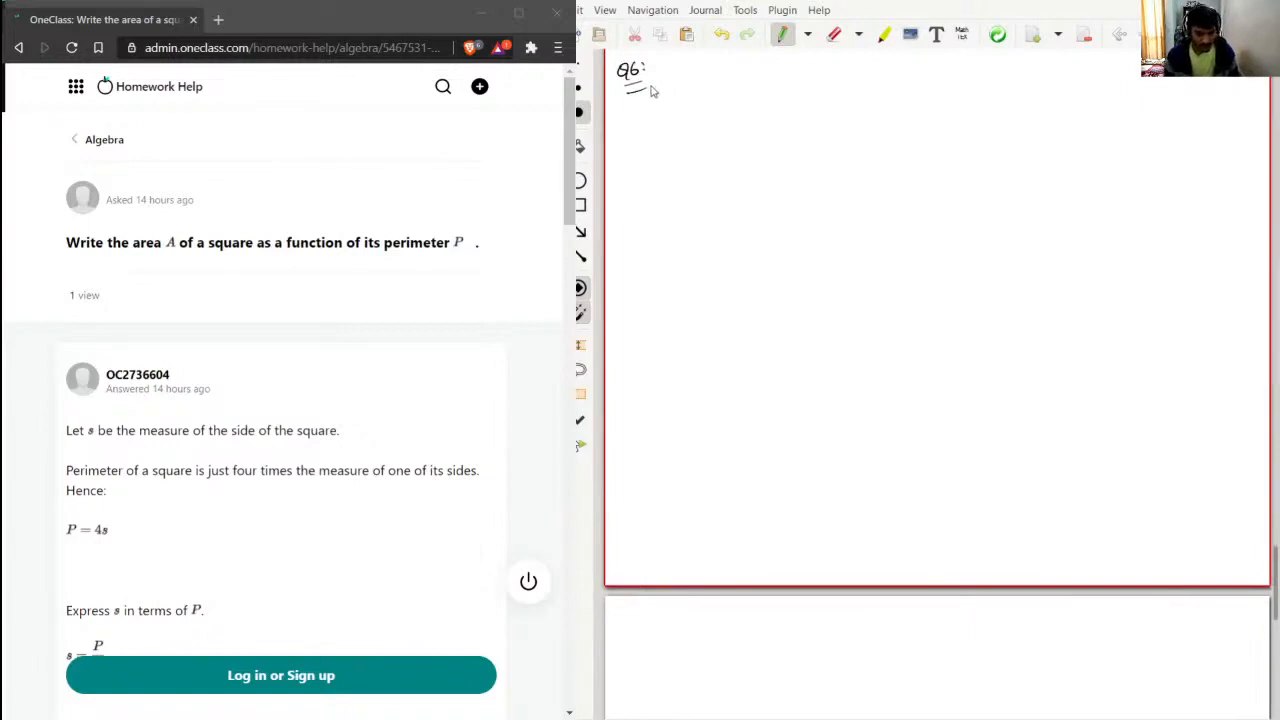
{"action": "mouse_move", "coordinate": [688, 90]}
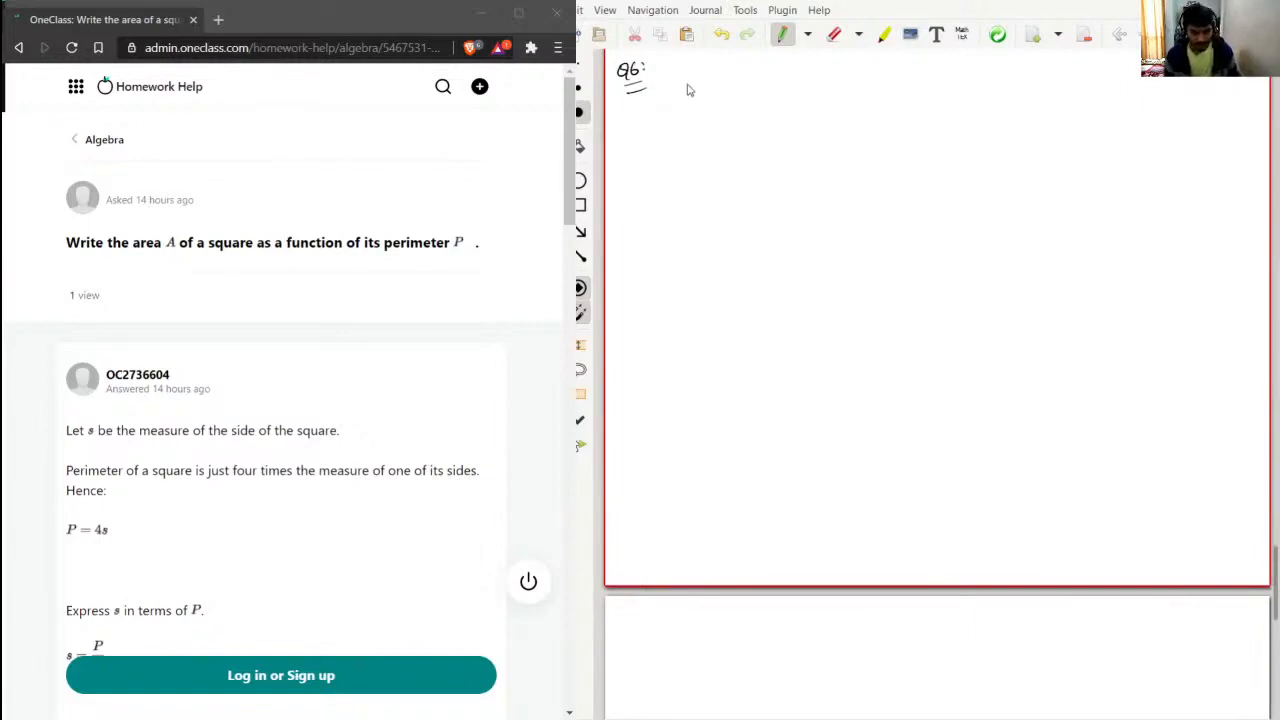
{"action": "left_click_drag", "start_coordinate": [688, 78], "coordinate": [696, 84]}
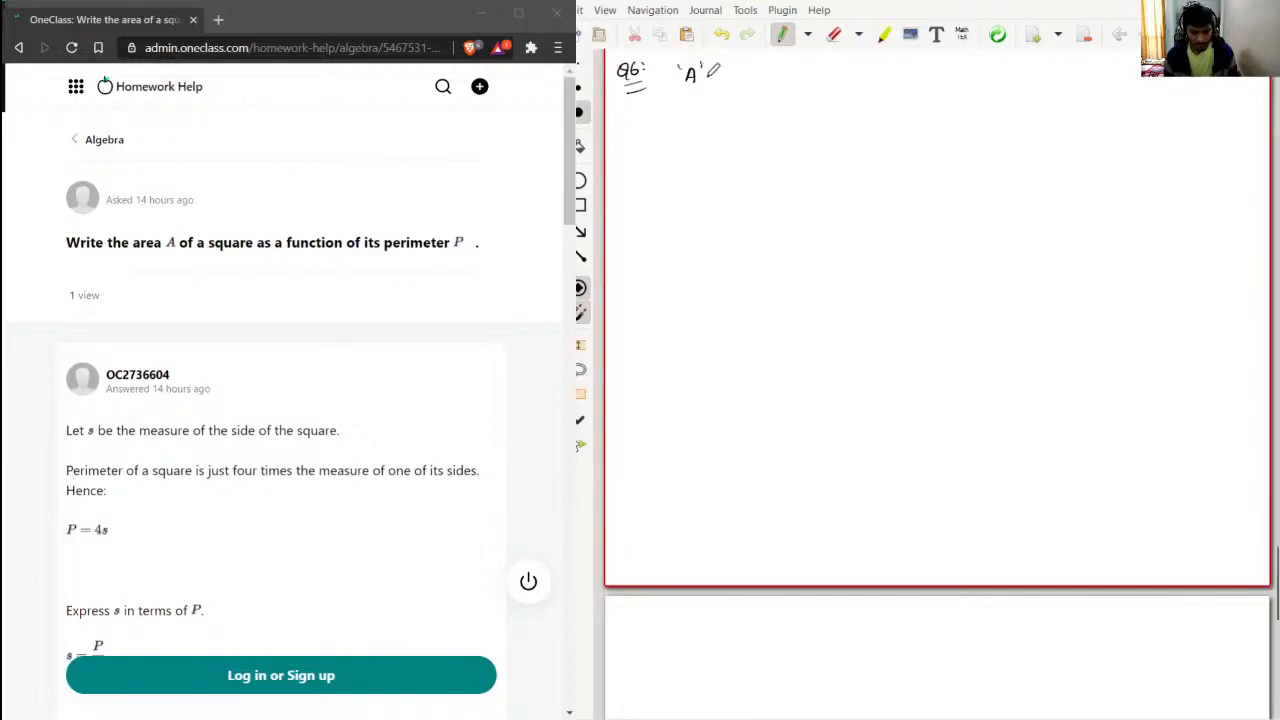
{"action": "left_click_drag", "start_coordinate": [716, 72], "coordinate": [776, 72]}
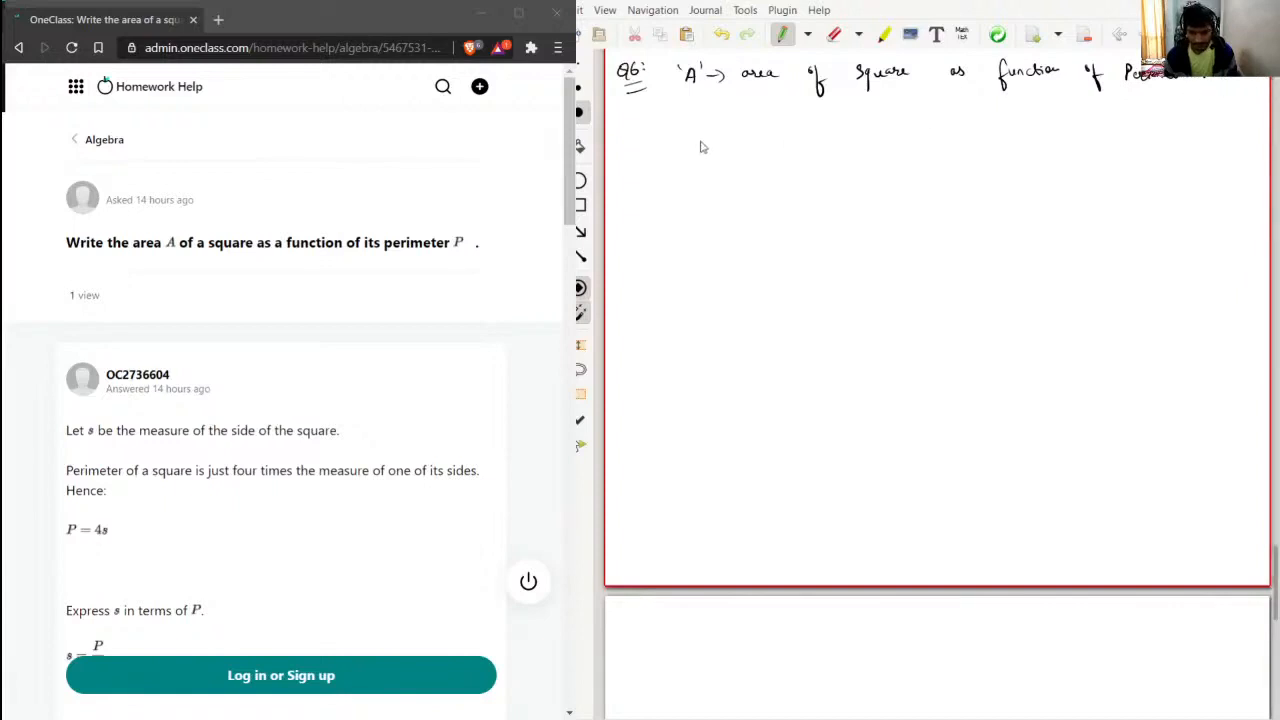
{"action": "mouse_move", "coordinate": [670, 120]}
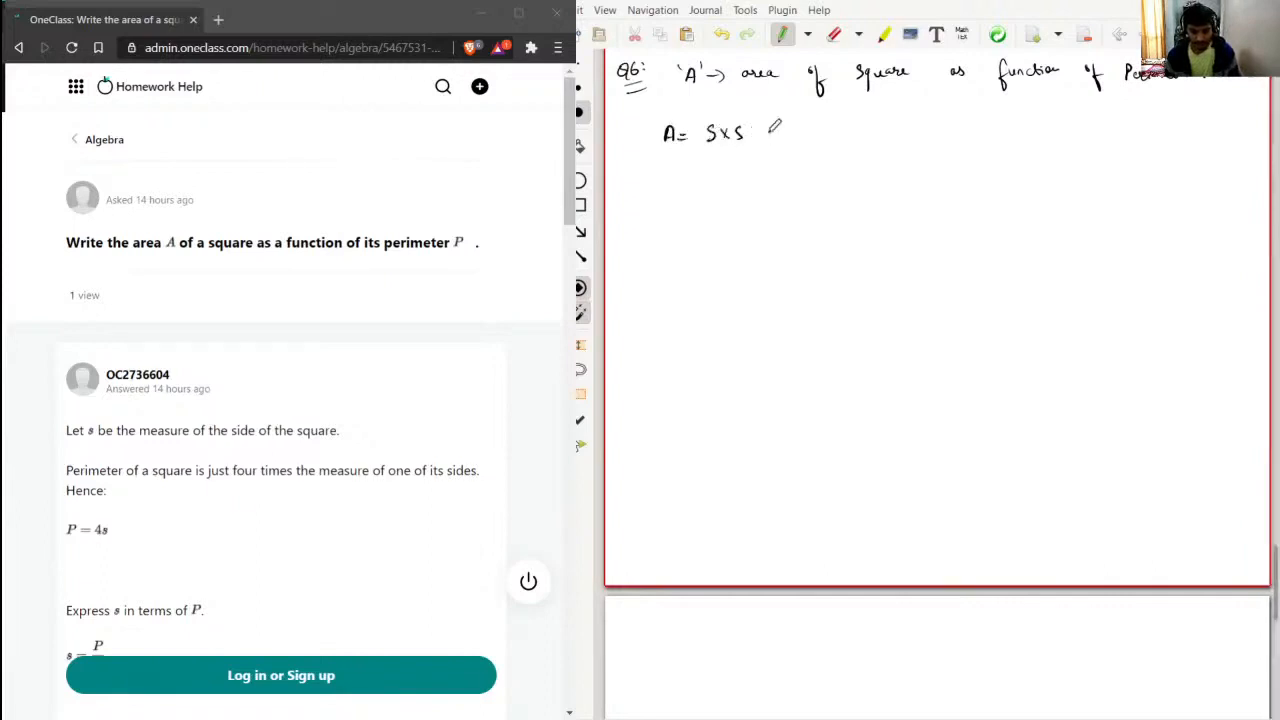
Write '= s²', 's → side of square', 'P = 4s', divide by 4 to get P/4 = s and A = (P/4)²
{"action": "left_click_drag", "start_coordinate": [760, 132], "coordinate": [800, 132]}
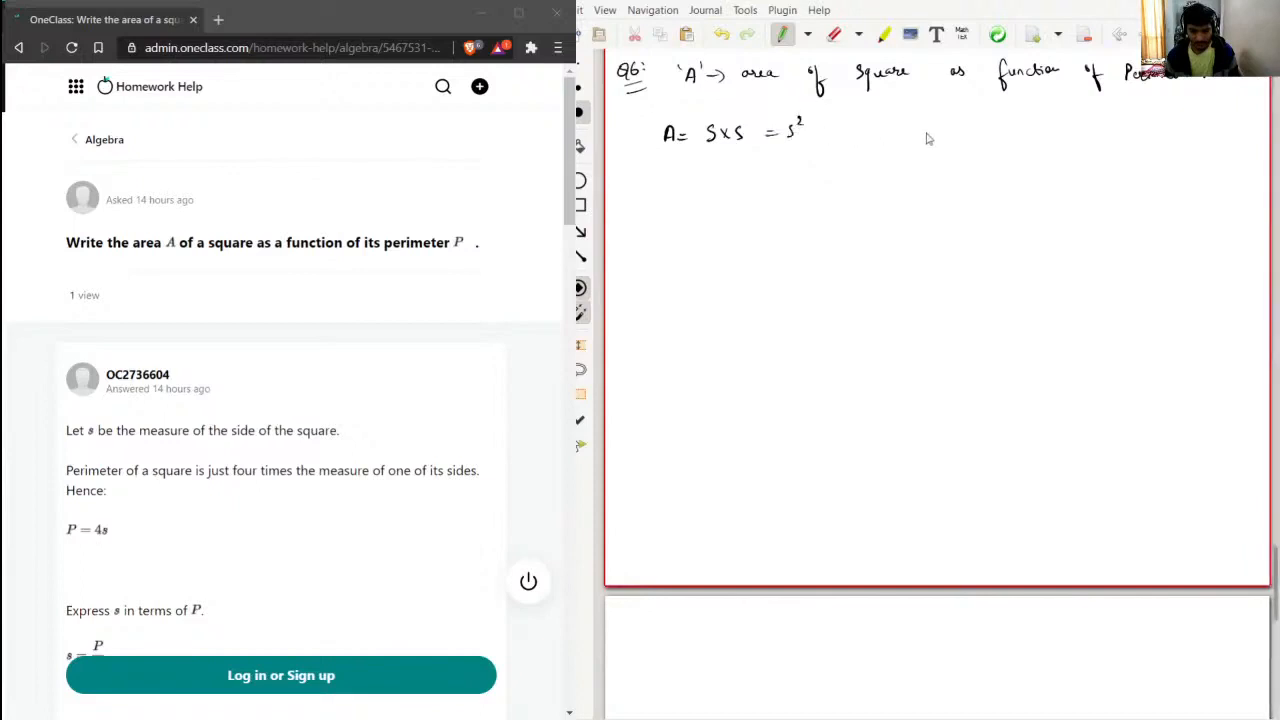
{"action": "left_click_drag", "start_coordinate": [970, 130], "coordinate": [996, 130]}
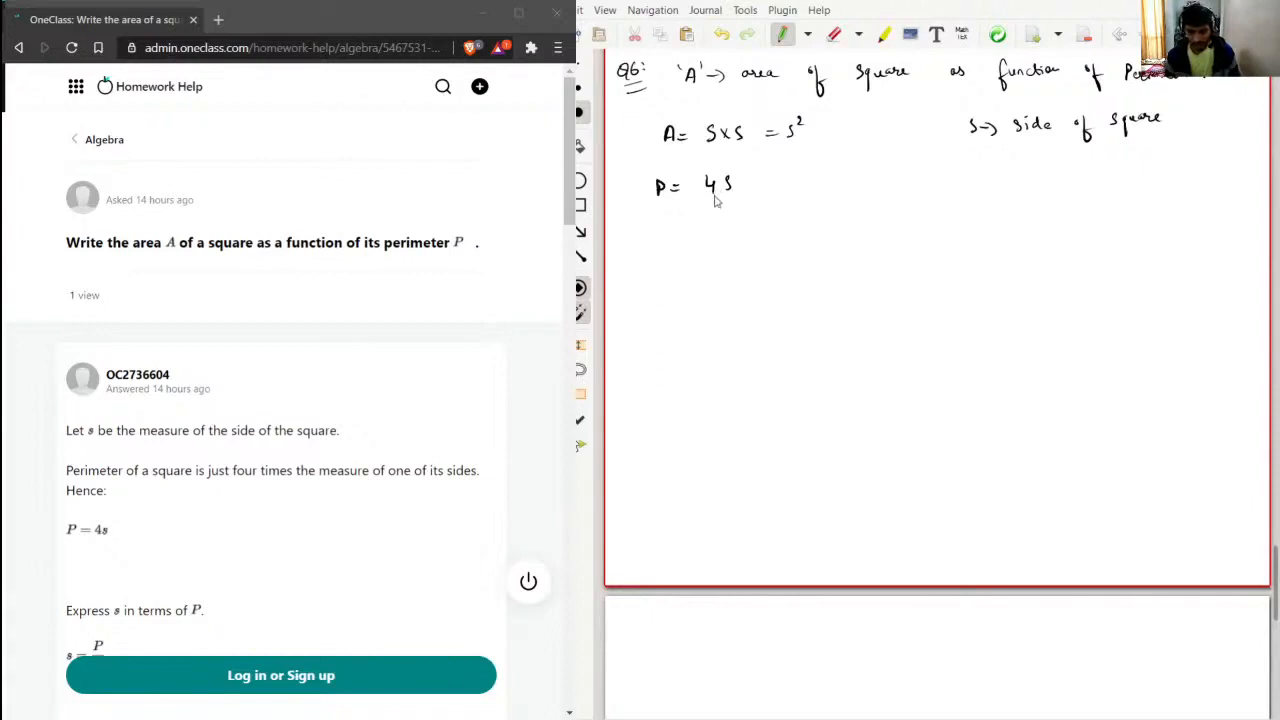
{"action": "mouse_move", "coordinate": [656, 216]}
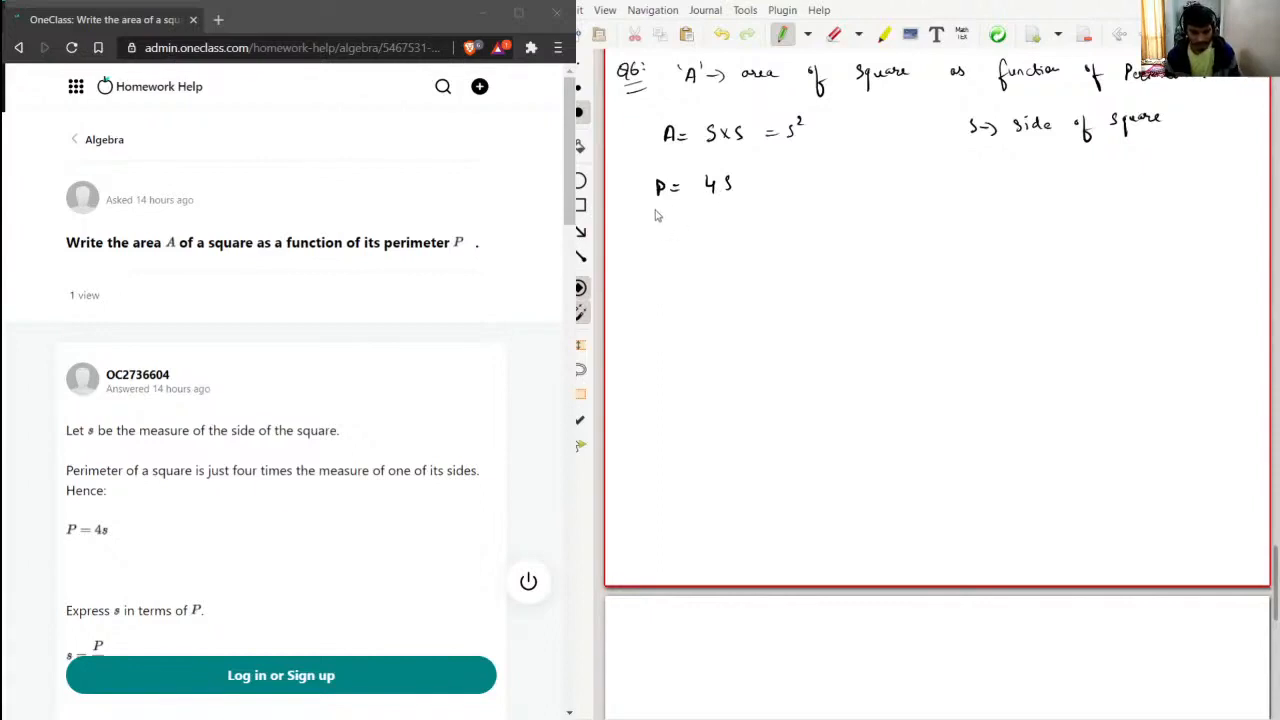
{"action": "left_click_drag", "start_coordinate": [660, 204], "coordinate": [730, 200]}
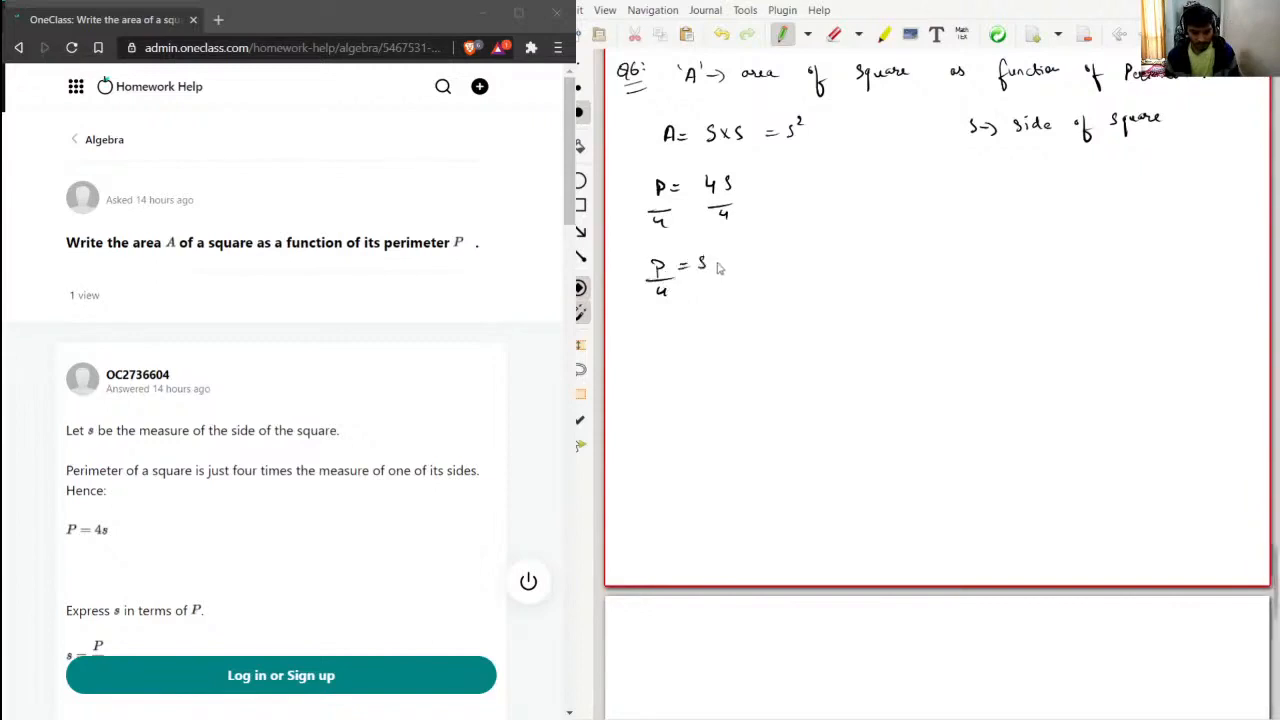
{"action": "mouse_move", "coordinate": [758, 264]}
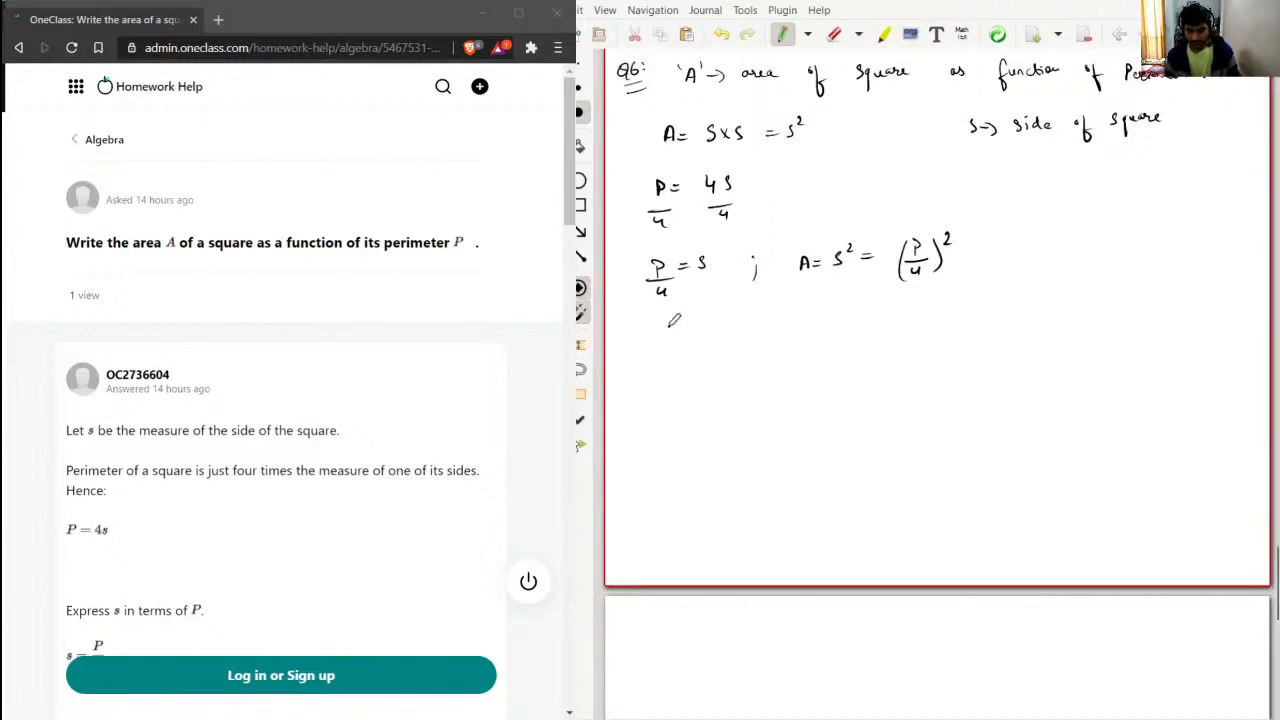
Write the final answer A = P²/16 and draw a box around it
{"action": "left_click_drag", "start_coordinate": [668, 328], "coordinate": [696, 330]}
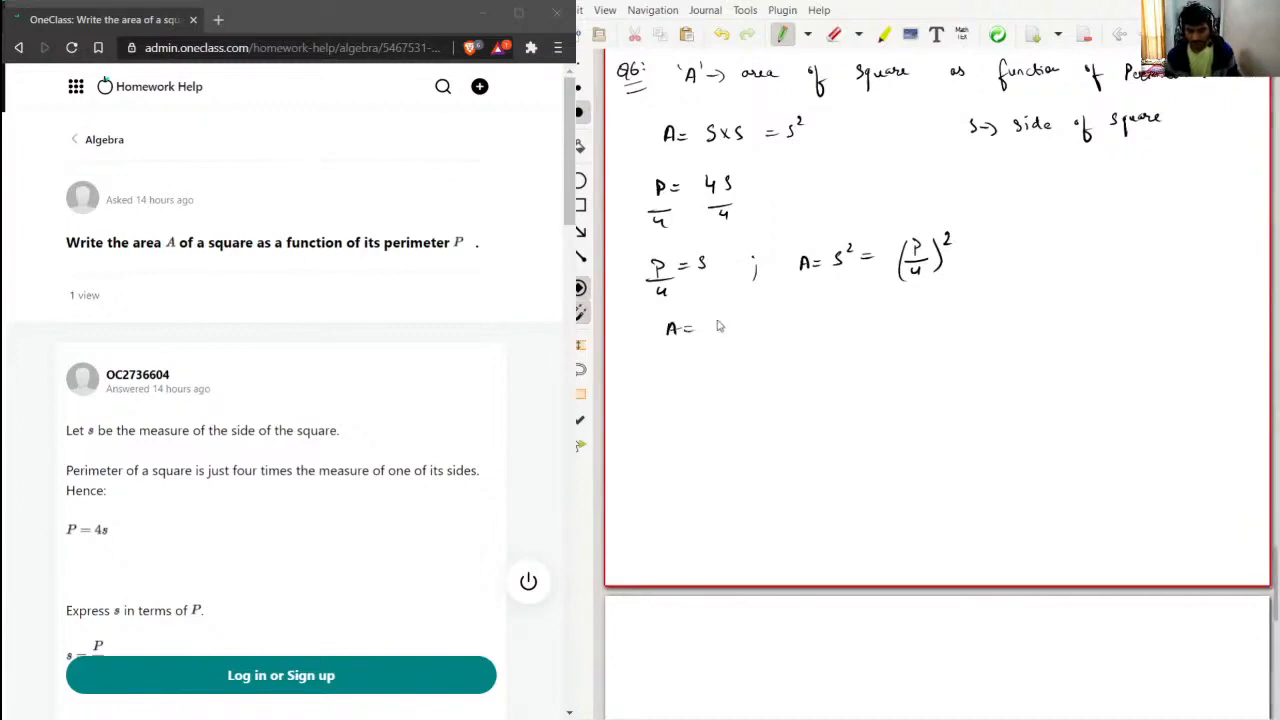
{"action": "left_click_drag", "start_coordinate": [700, 320], "coordinate": [720, 350]}
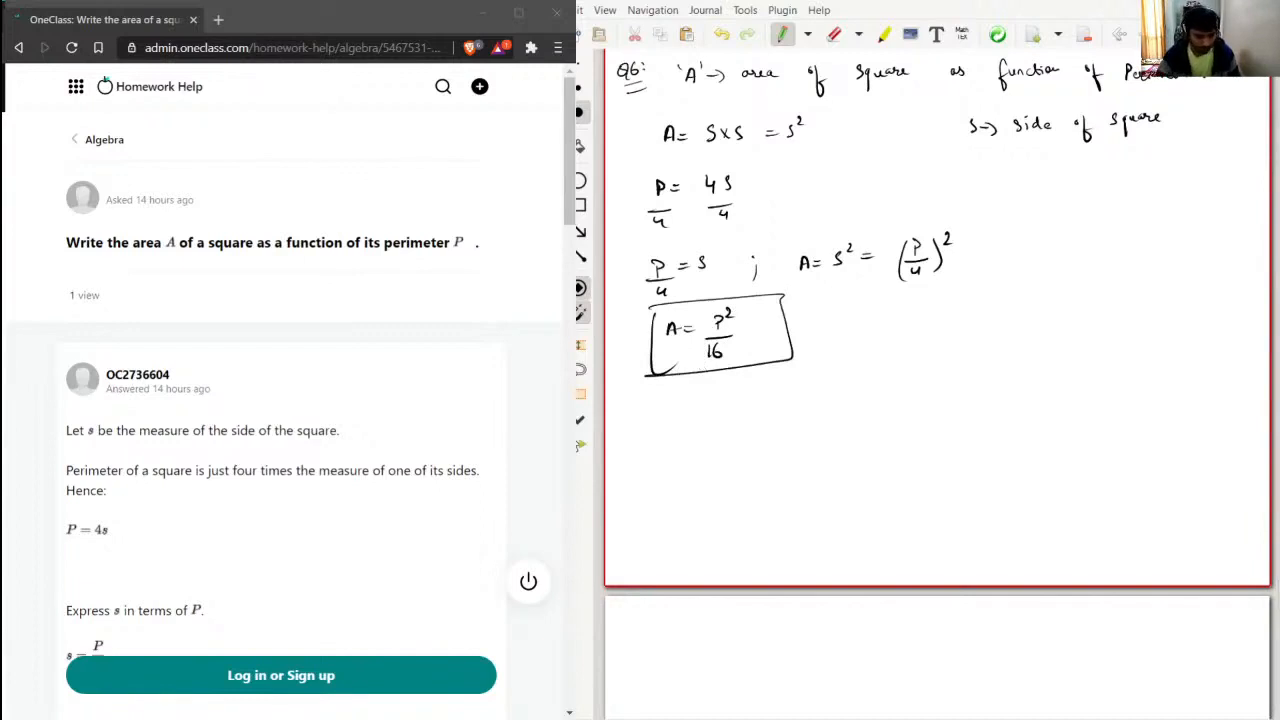
Scroll the OneClass answer down to its conclusion A = P²/16 and the Verify solution box
{"action": "scroll", "scroll_direction": "down", "scroll_amount": 3}
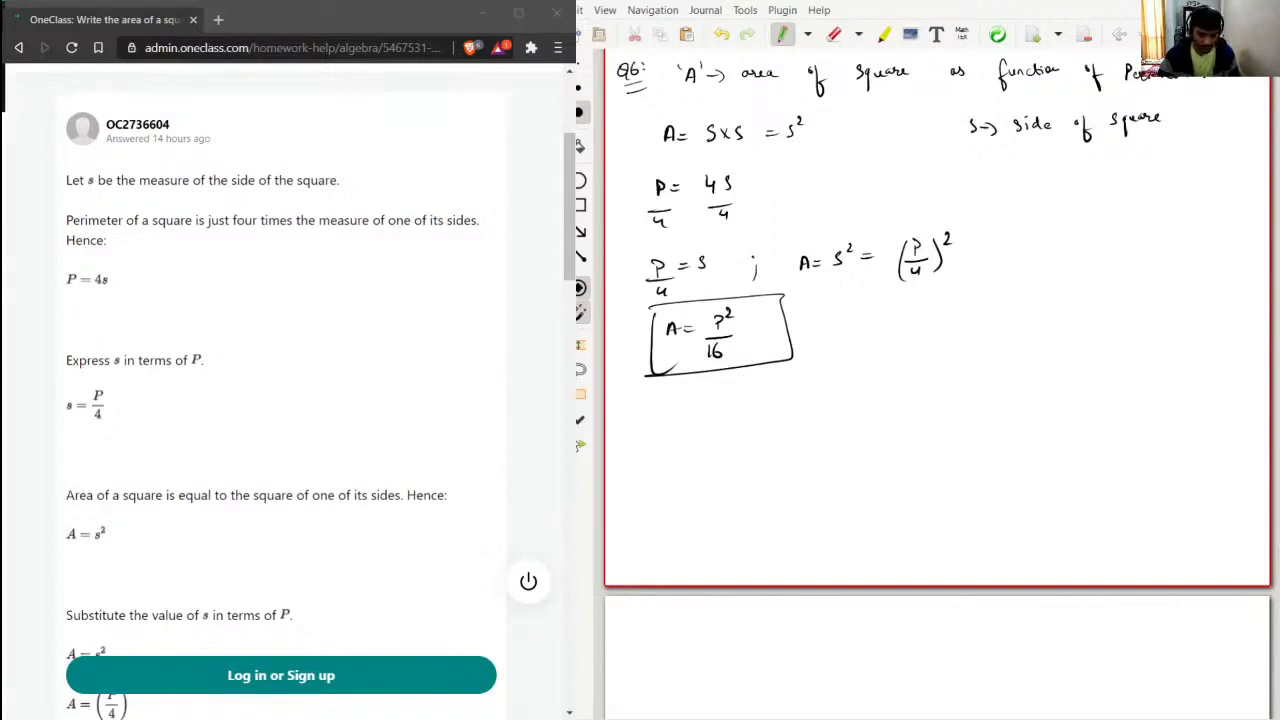
{"action": "scroll", "scroll_direction": "down", "scroll_amount": 3}
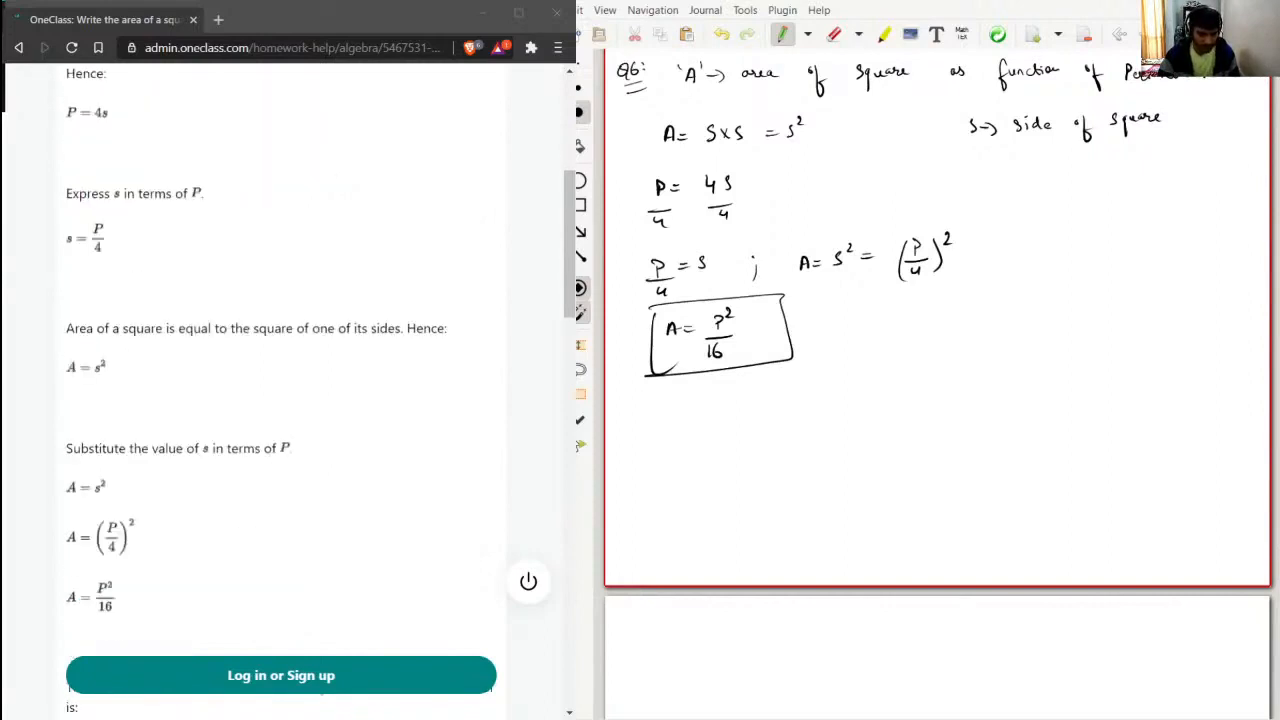
{"action": "scroll", "scroll_direction": "down", "scroll_amount": 3}
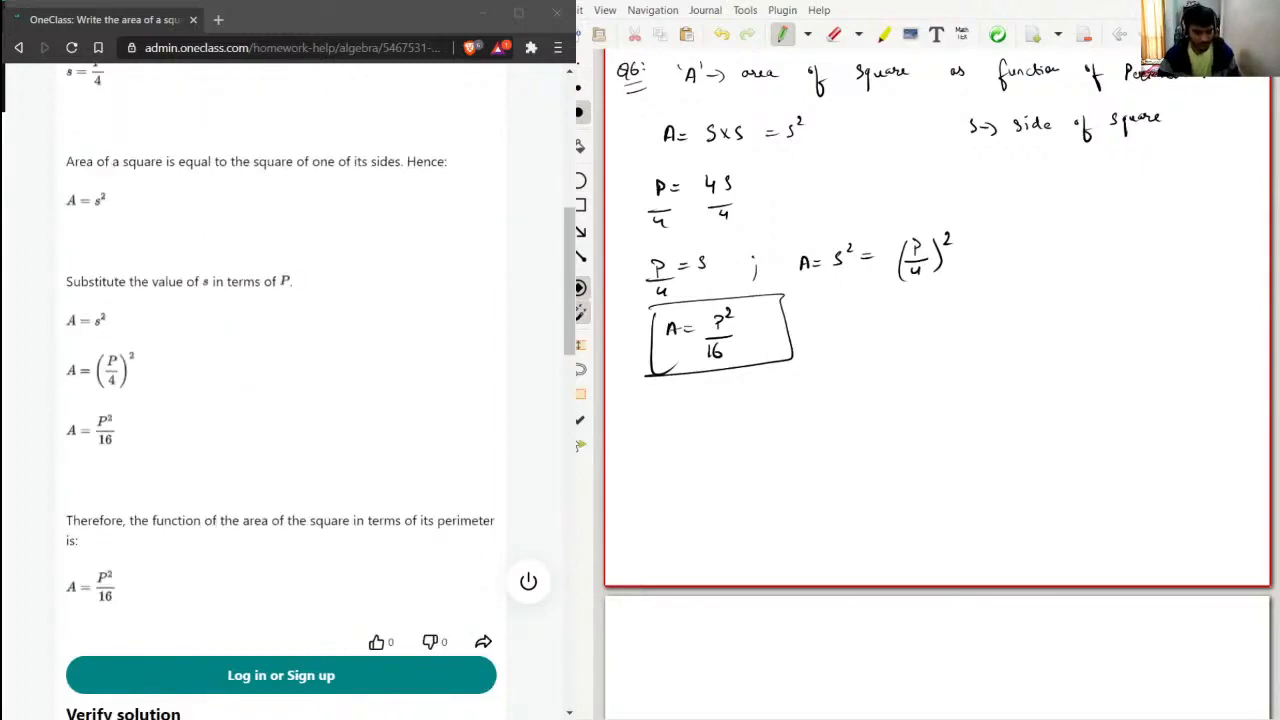
{"action": "scroll", "scroll_direction": "down", "scroll_amount": 3}
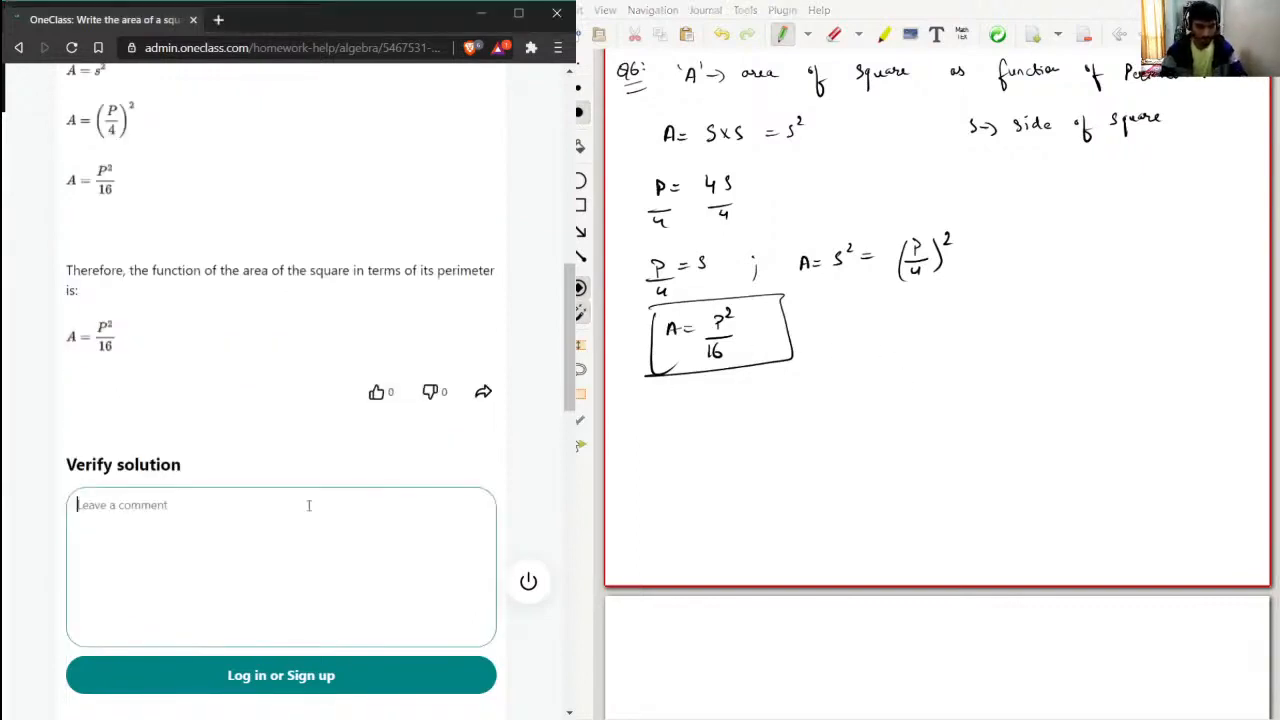
Enter the comment 'Correct solution.. very good..' and reveal the correct/incorrect buttons
{"action": "type", "text": "Correct solution.."}
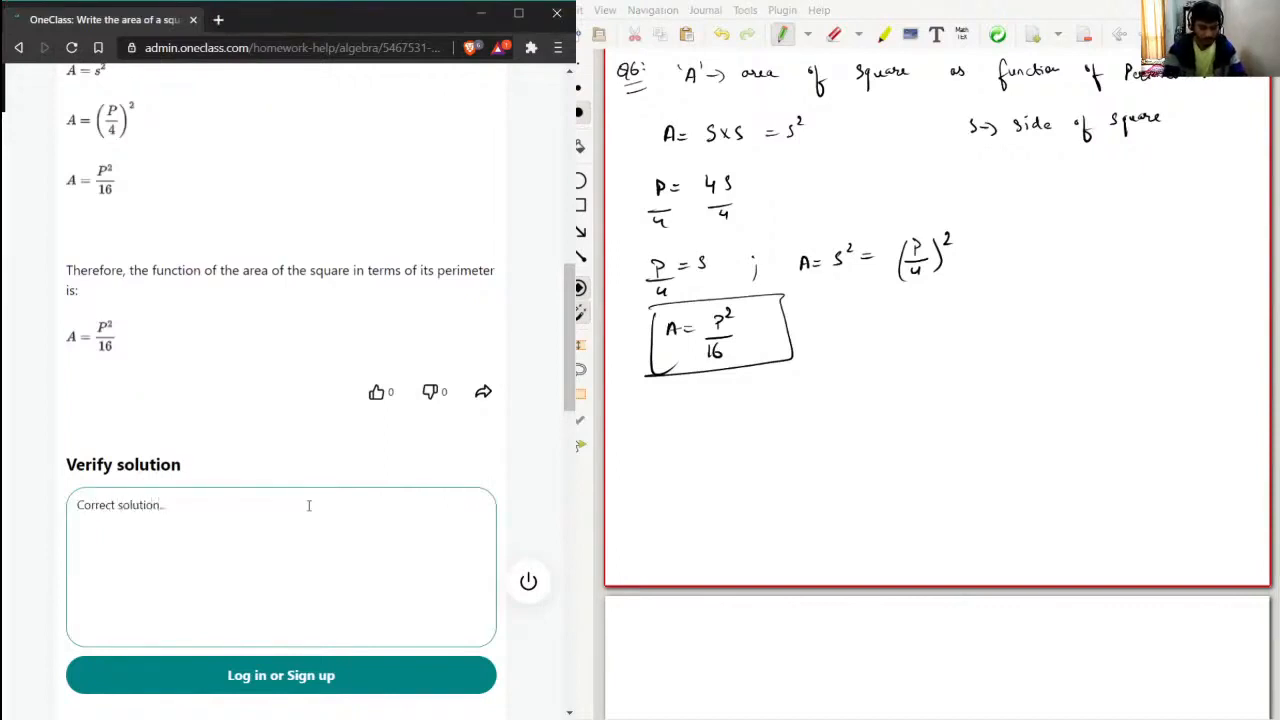
{"action": "type", "text": "very g"}
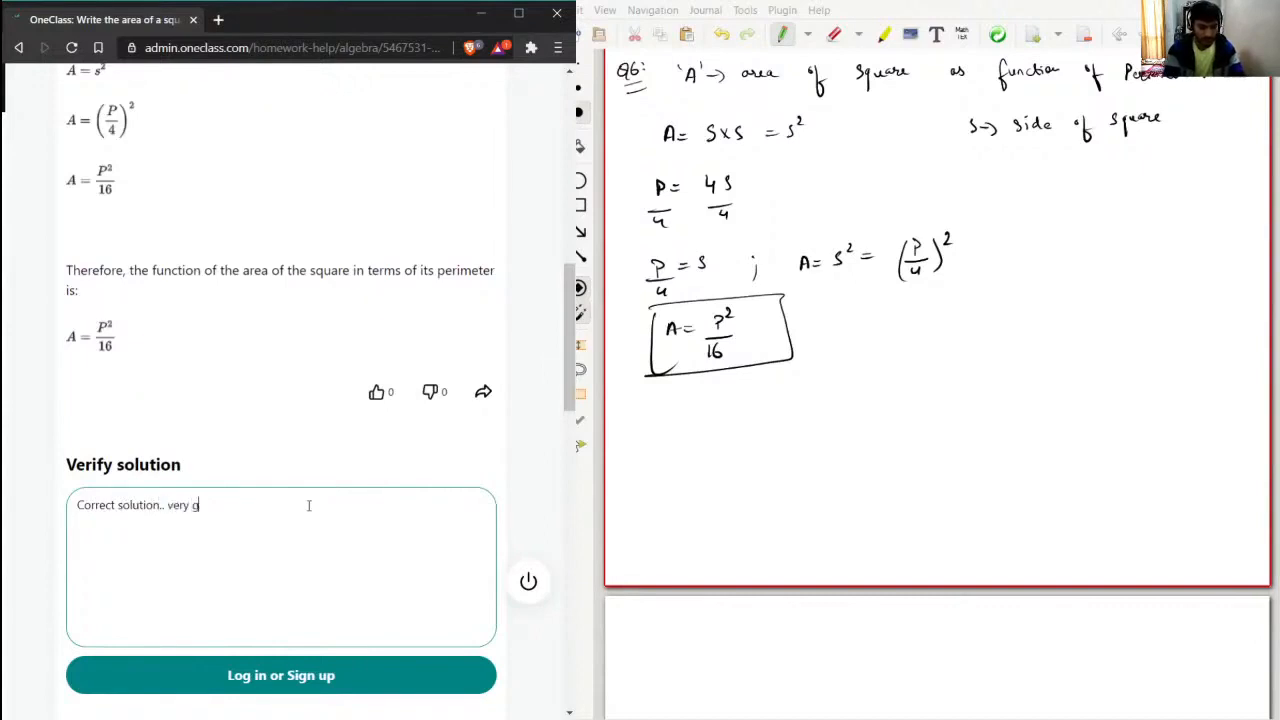
{"action": "type", "text": "ood.."}
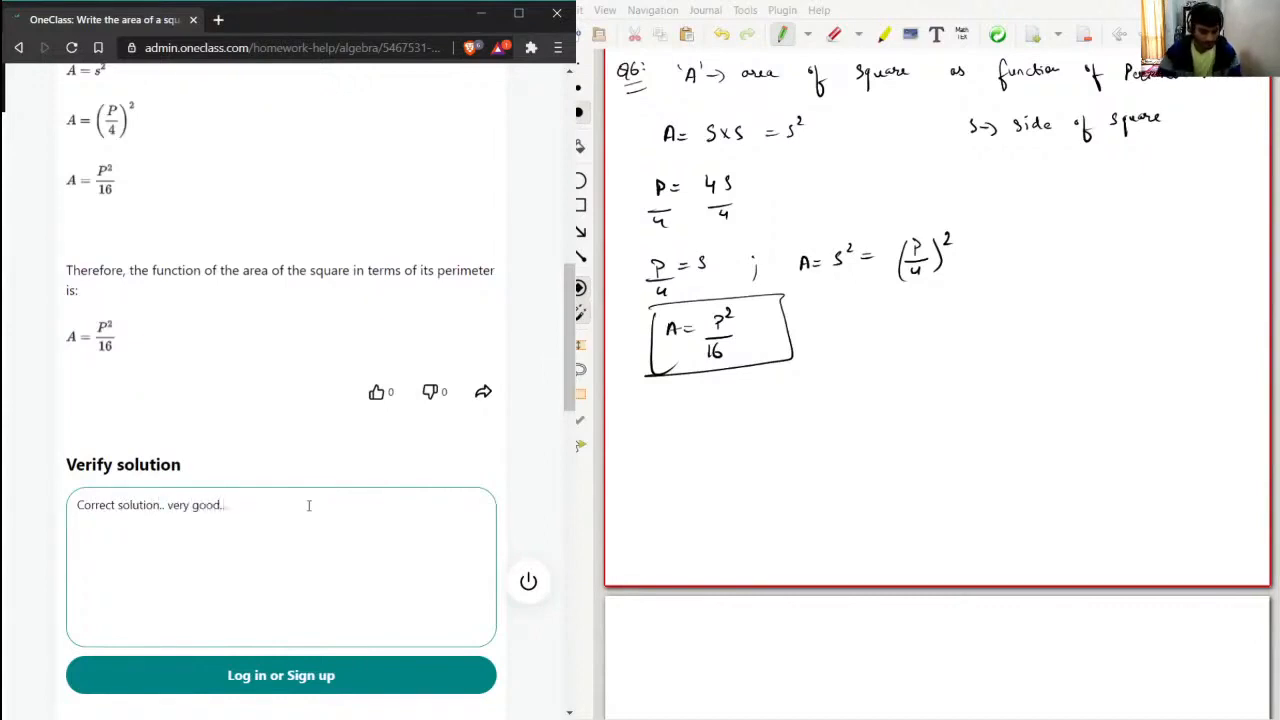
{"action": "scroll", "scroll_direction": "down", "scroll_amount": 3}
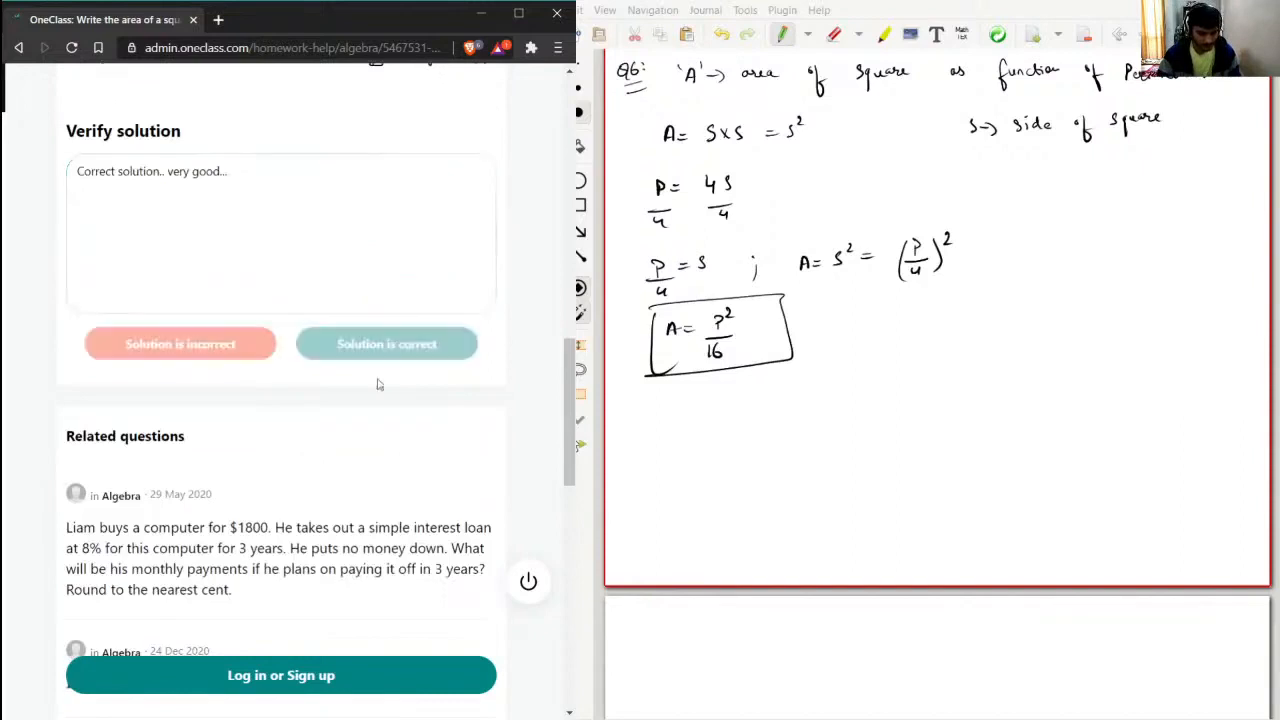